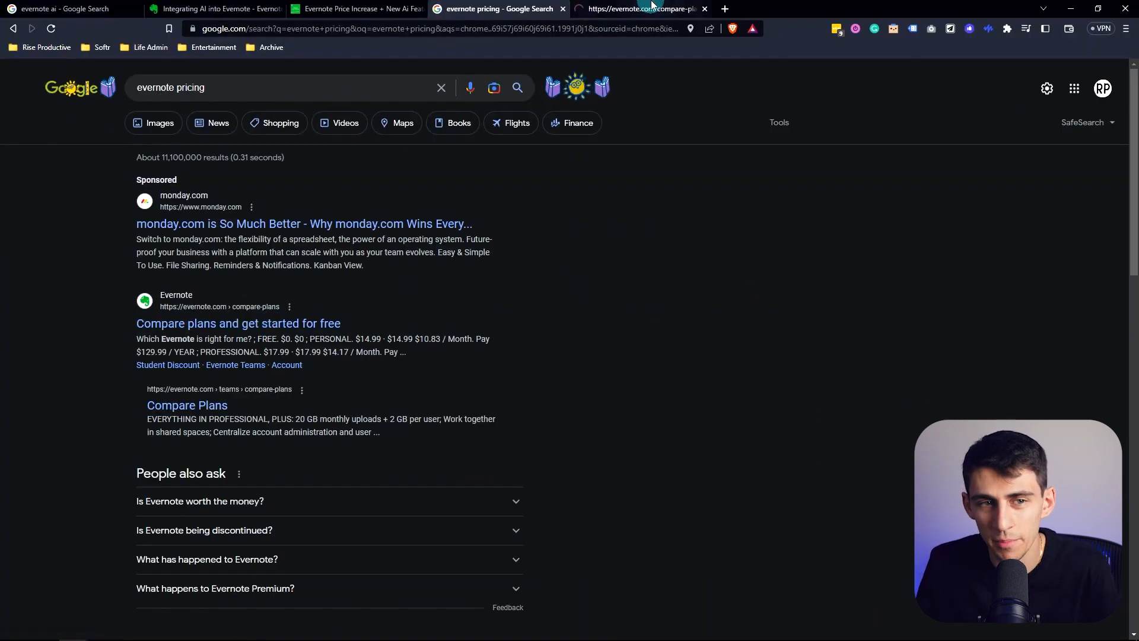
Step: Read down the Substack price-increase article to its Price increases section, then move to the compare-plans page
click(355, 9)
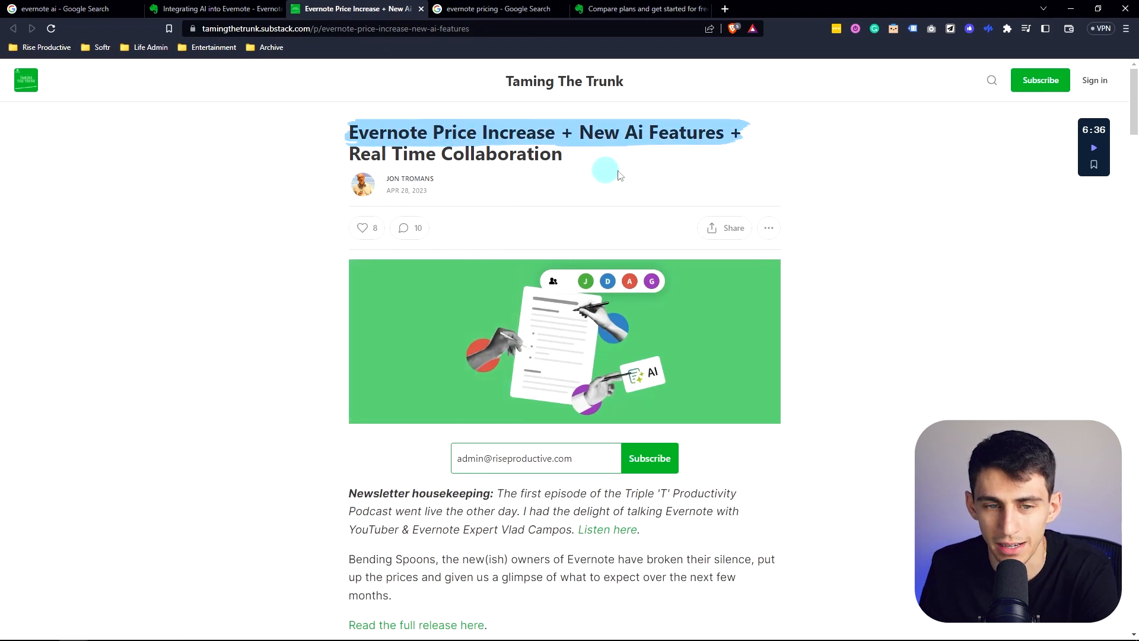
scroll(down, 3)
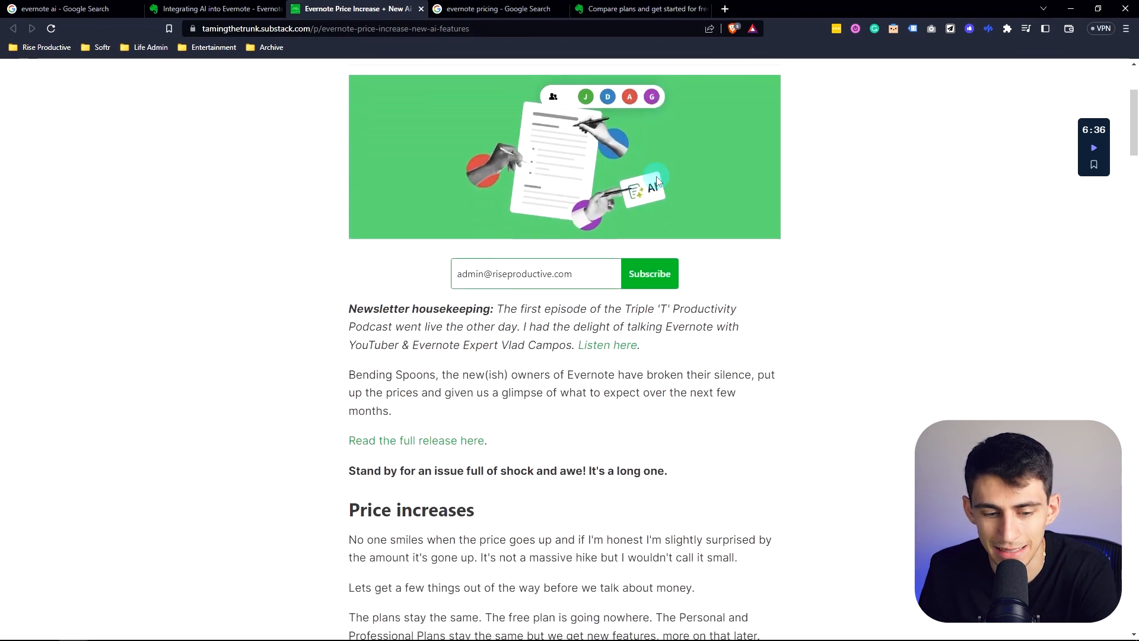
scroll(down, 3)
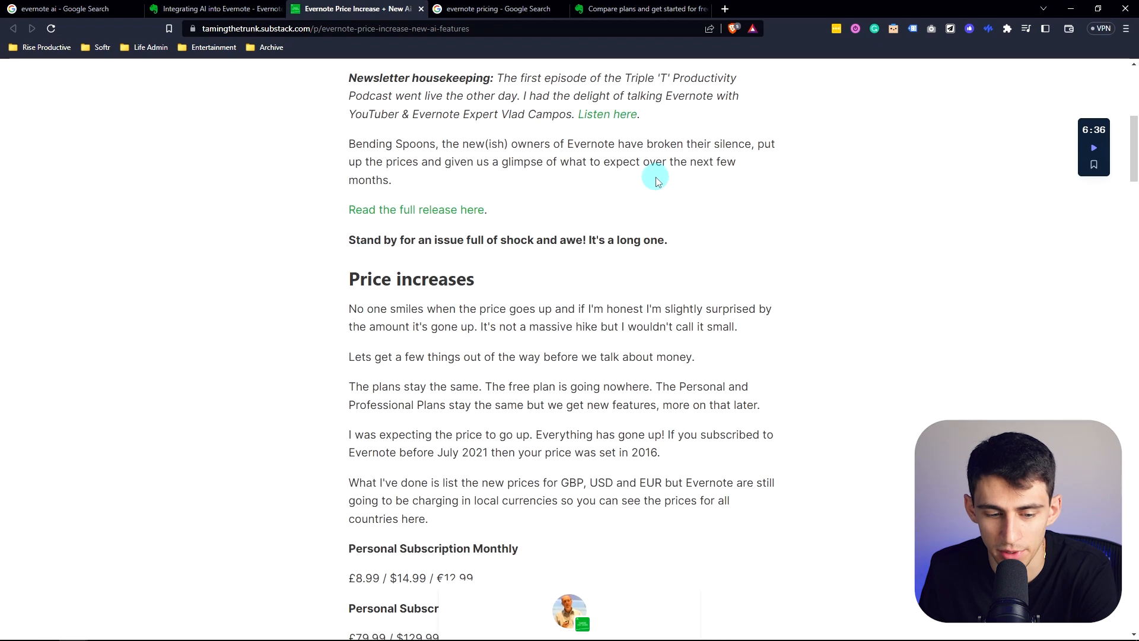
scroll(down, 3)
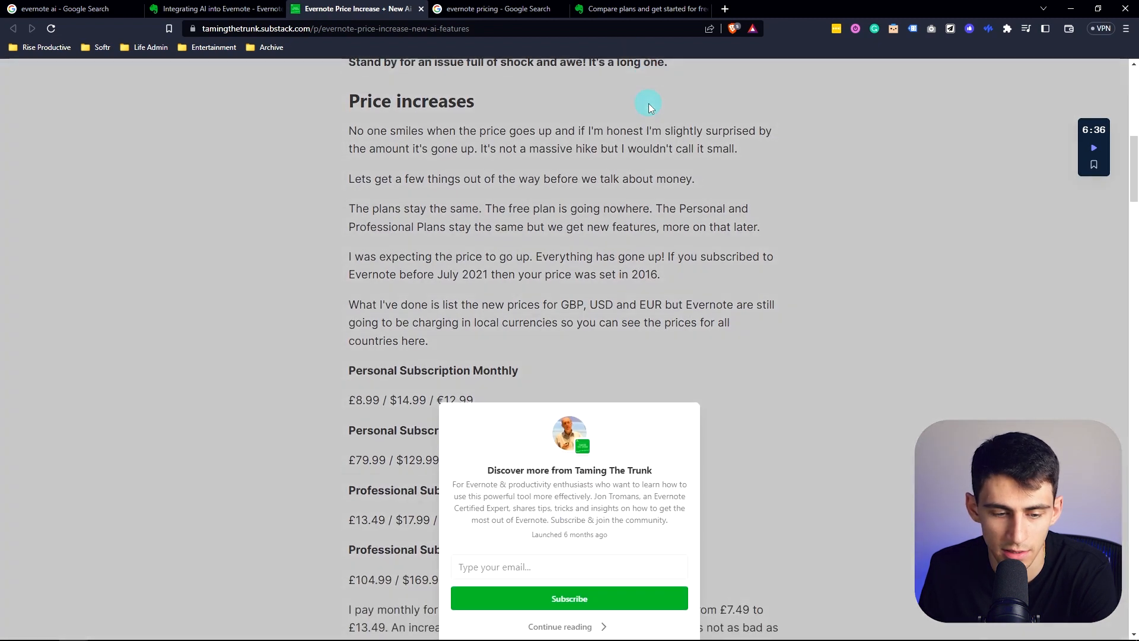
click(640, 8)
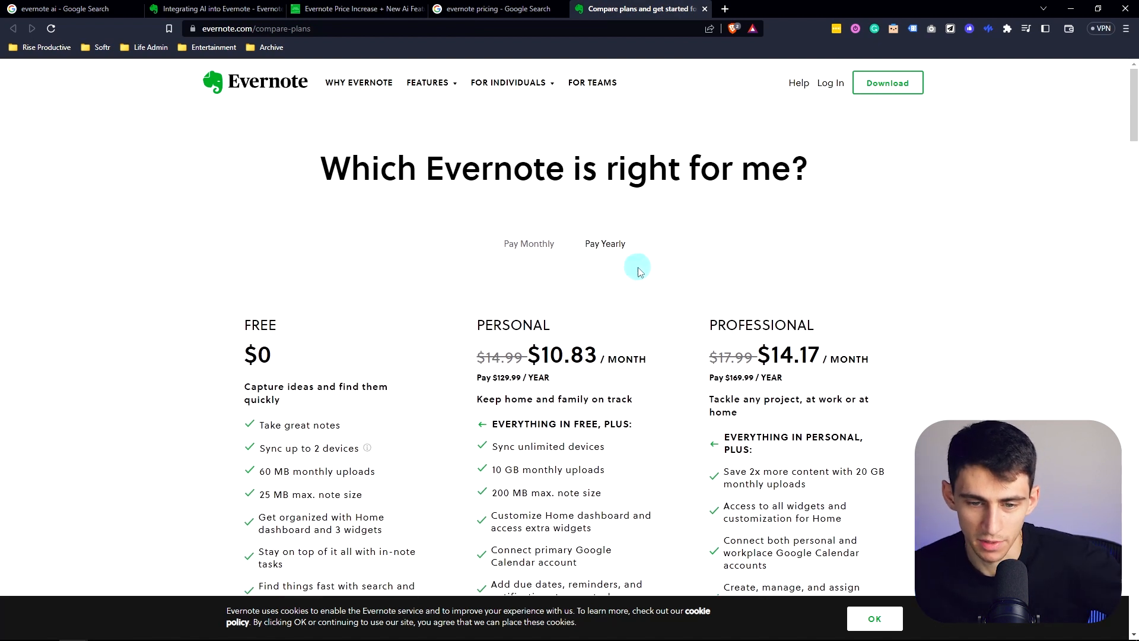
scroll(down, 3)
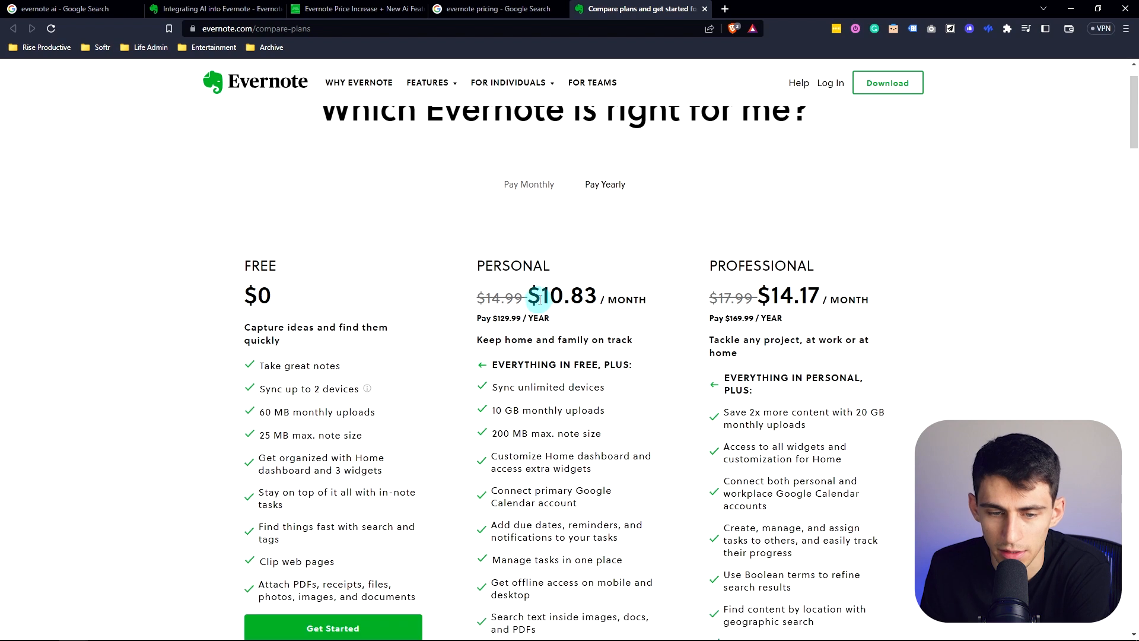
scroll(down, 3)
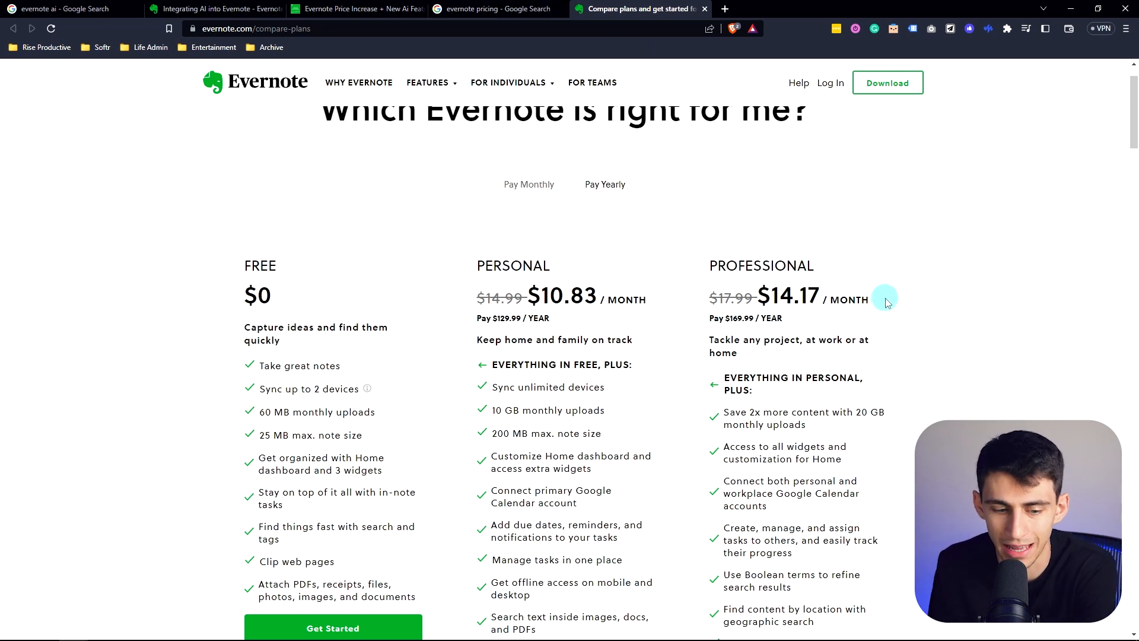
scroll(down, 3)
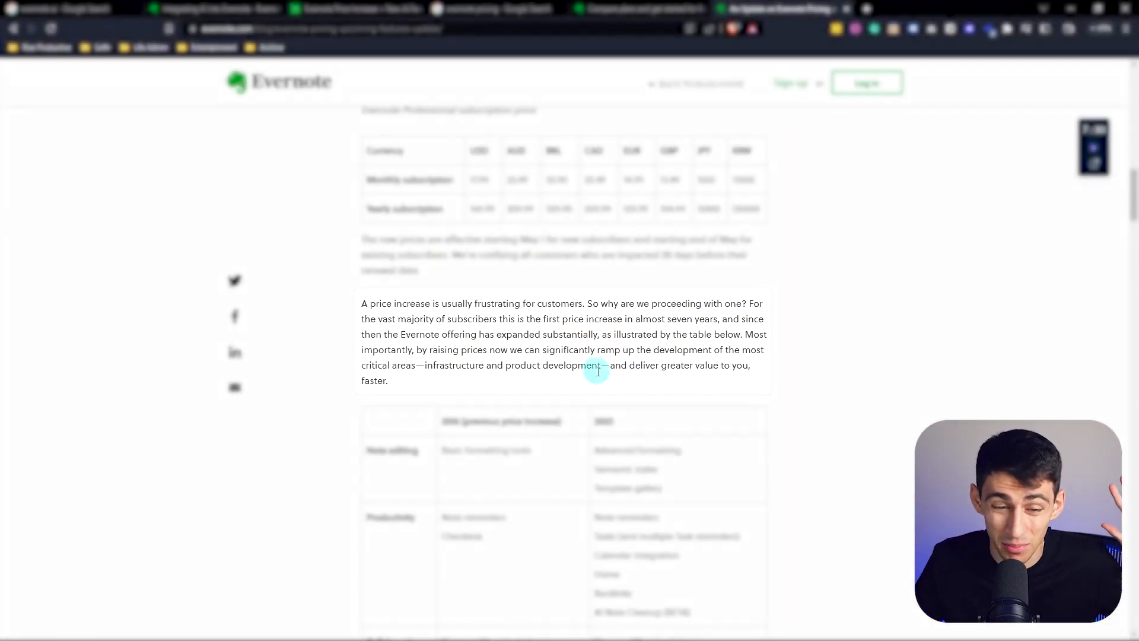
Step: Scroll the blog post past the price tables and Real-Time Editing to the Artificial Intelligence section
scroll(down, 3)
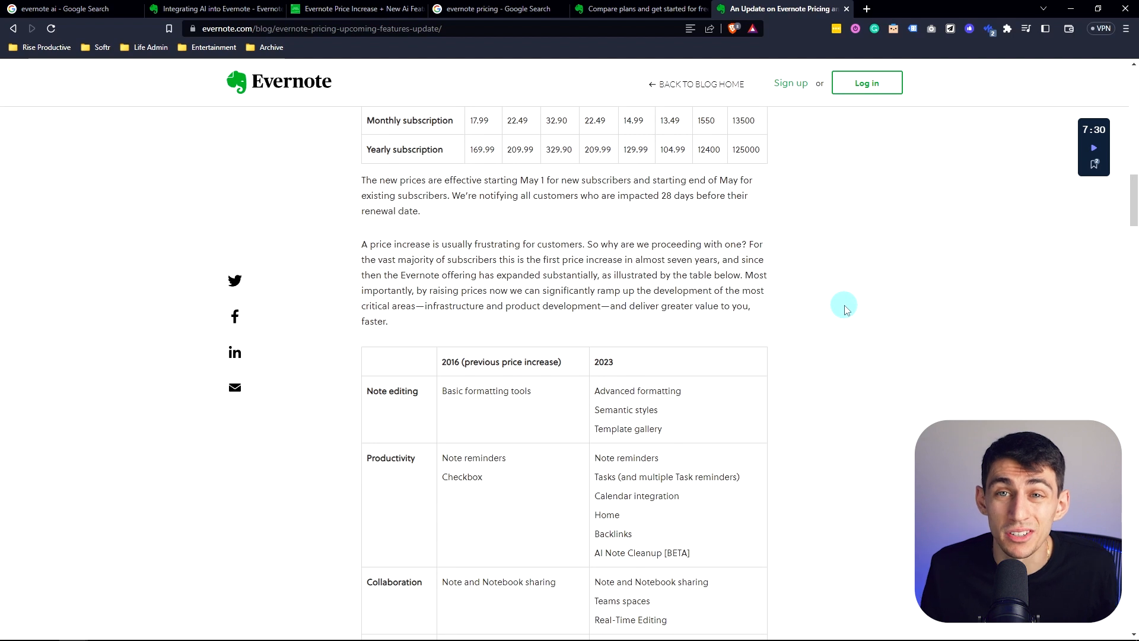
scroll(down, 3)
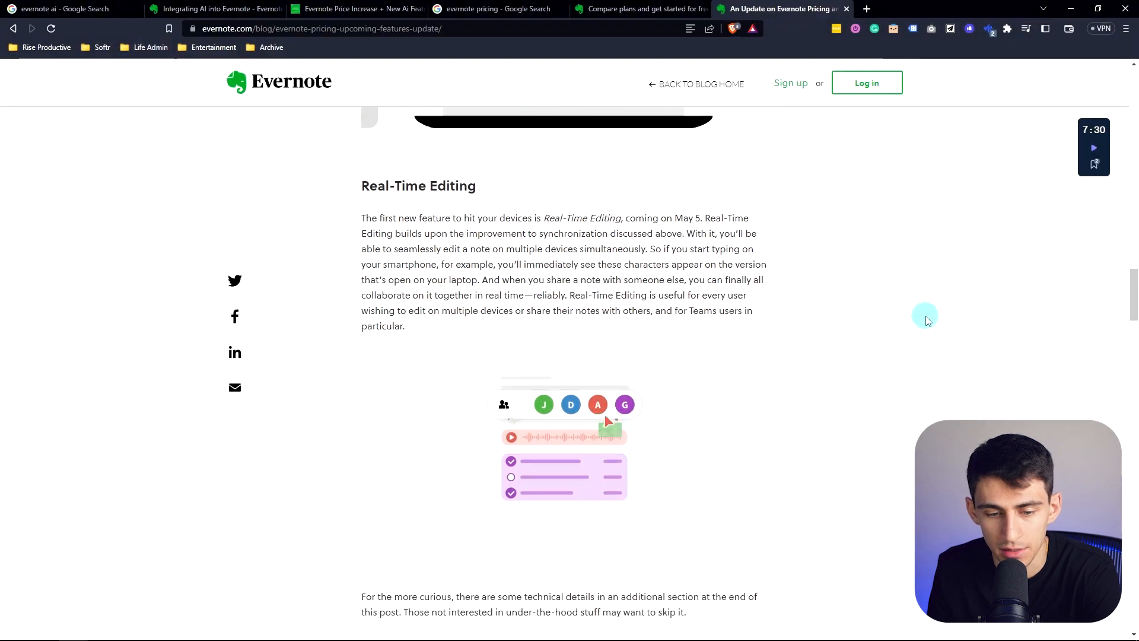
scroll(down, 3)
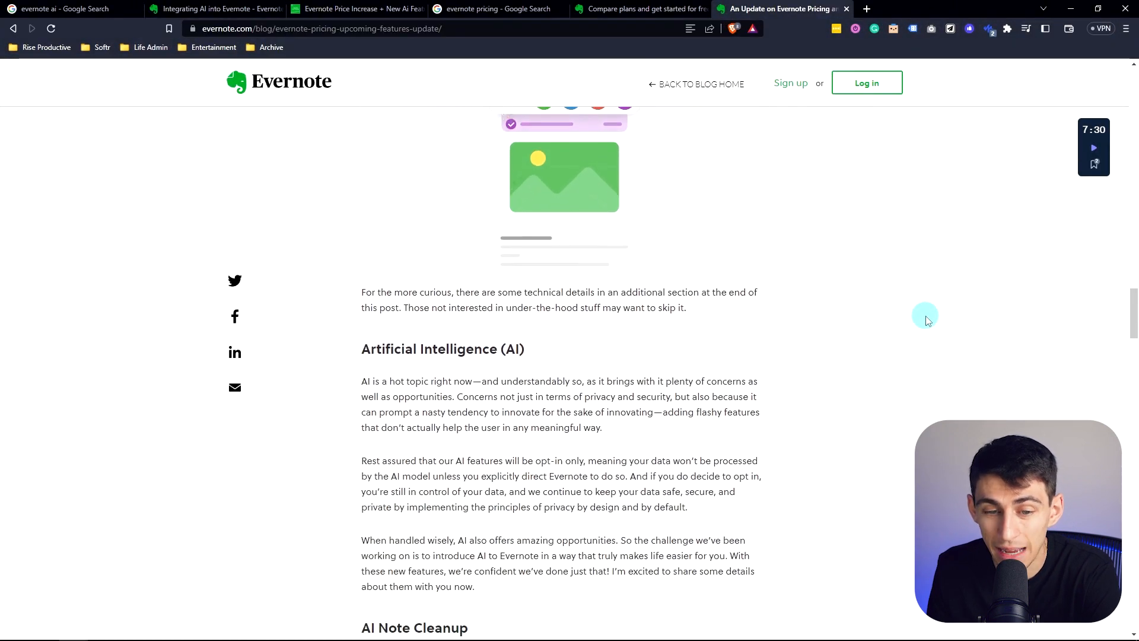
scroll(down, 3)
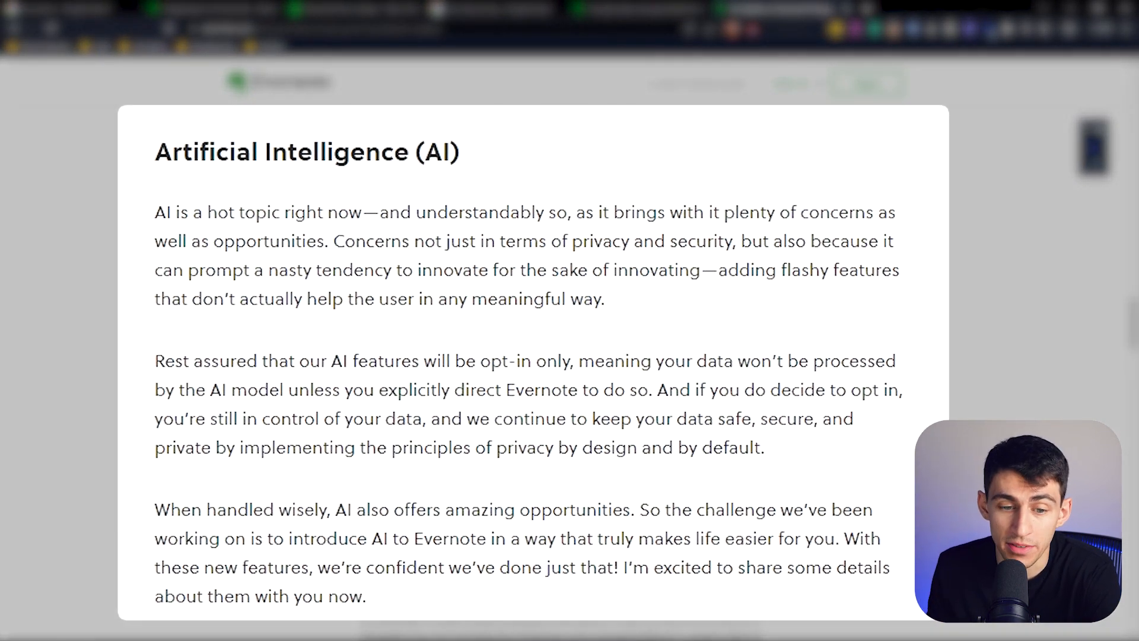
Step: Select the 'Rest assured that our AI features will be opt-in only' sentence and continue to AI Note Cleanup
drag(150, 361, 328, 360)
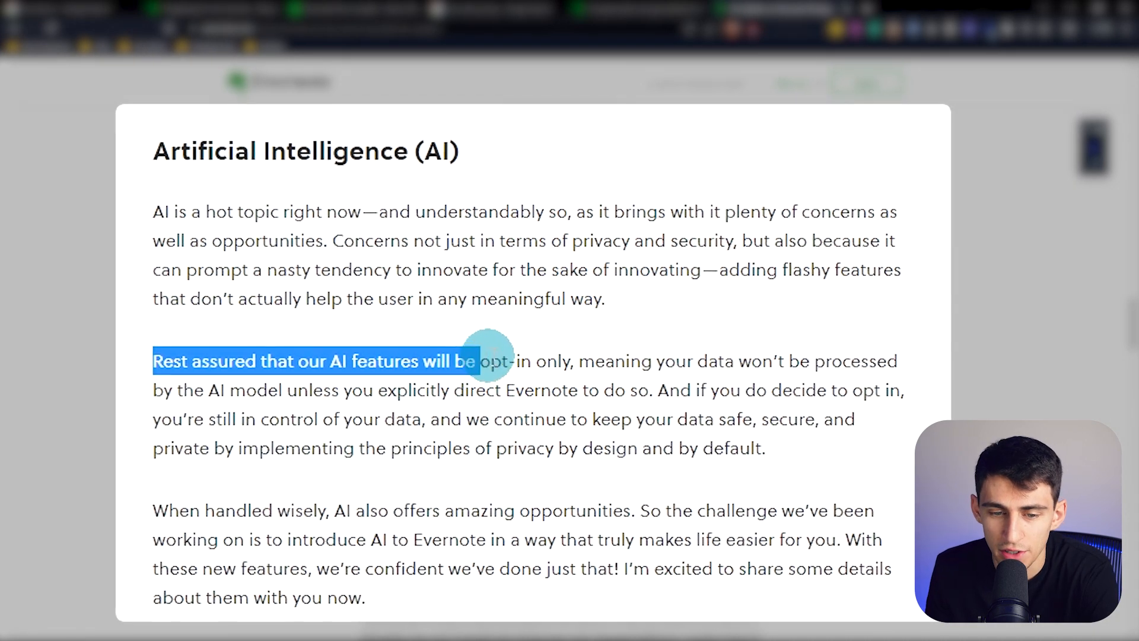
drag(487, 361, 853, 366)
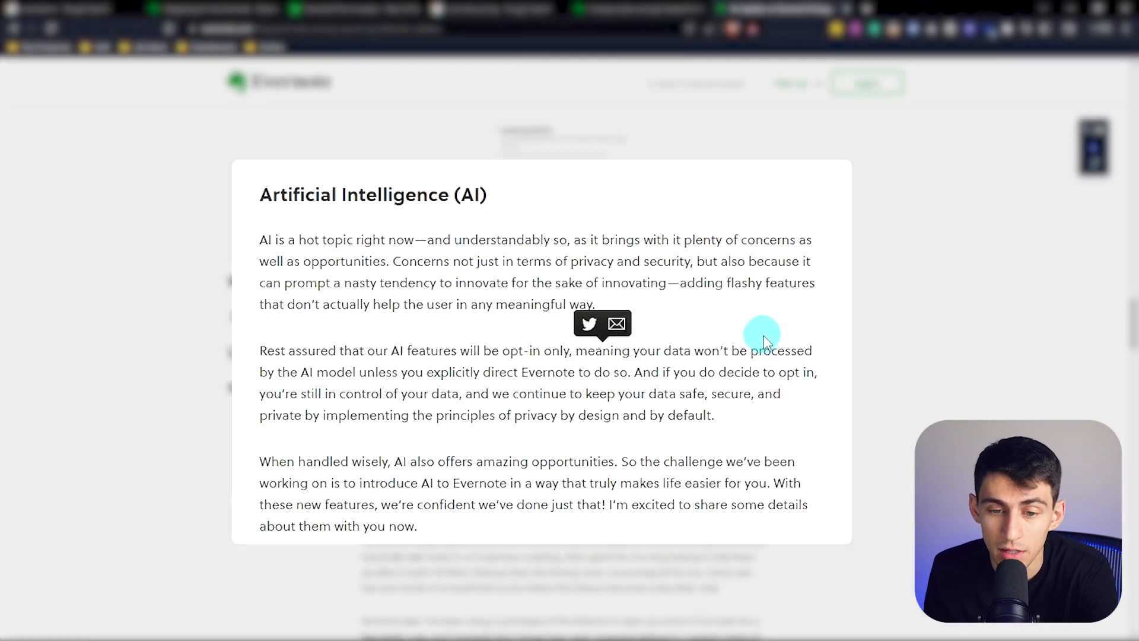
scroll(down, 3)
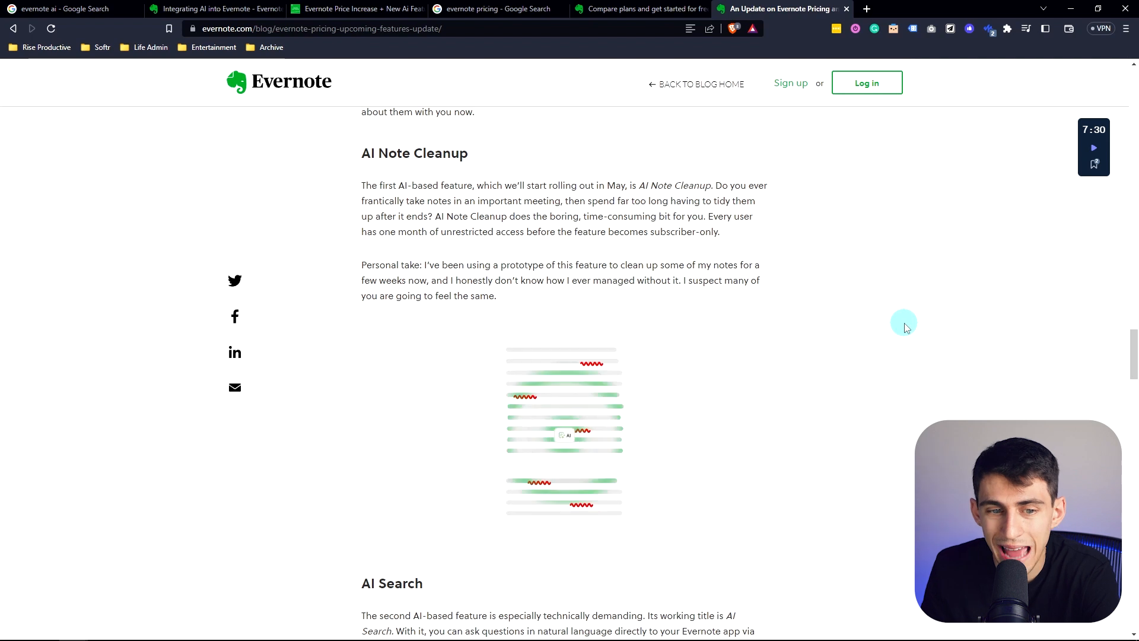
Step: Scroll through the AI Note Cleanup section down to AI Search
scroll(down, 3)
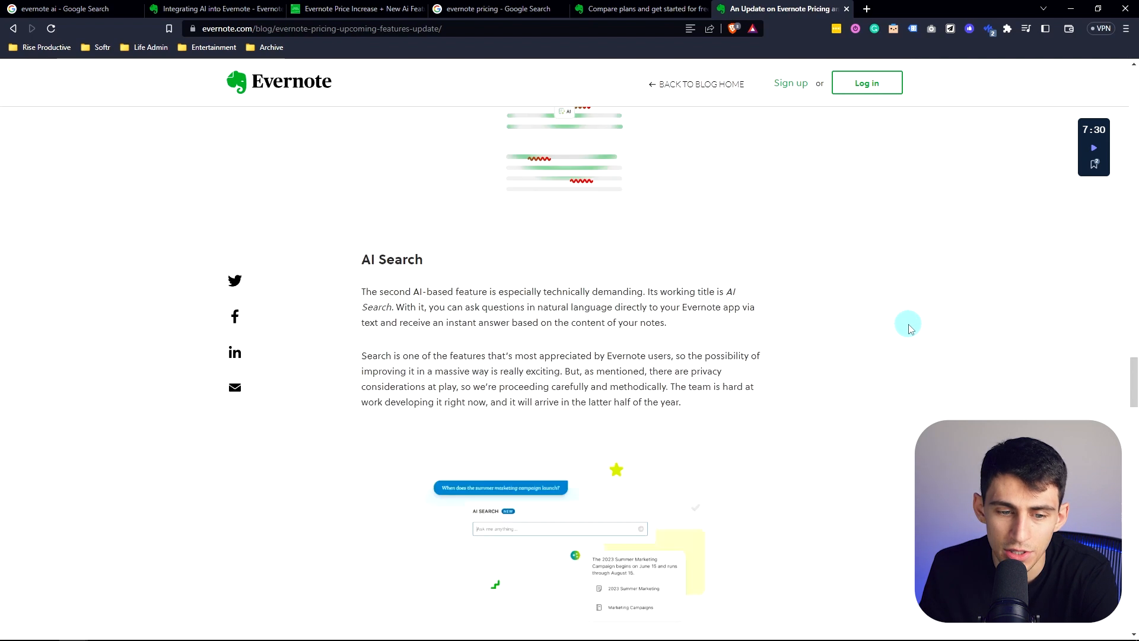
scroll(down, 3)
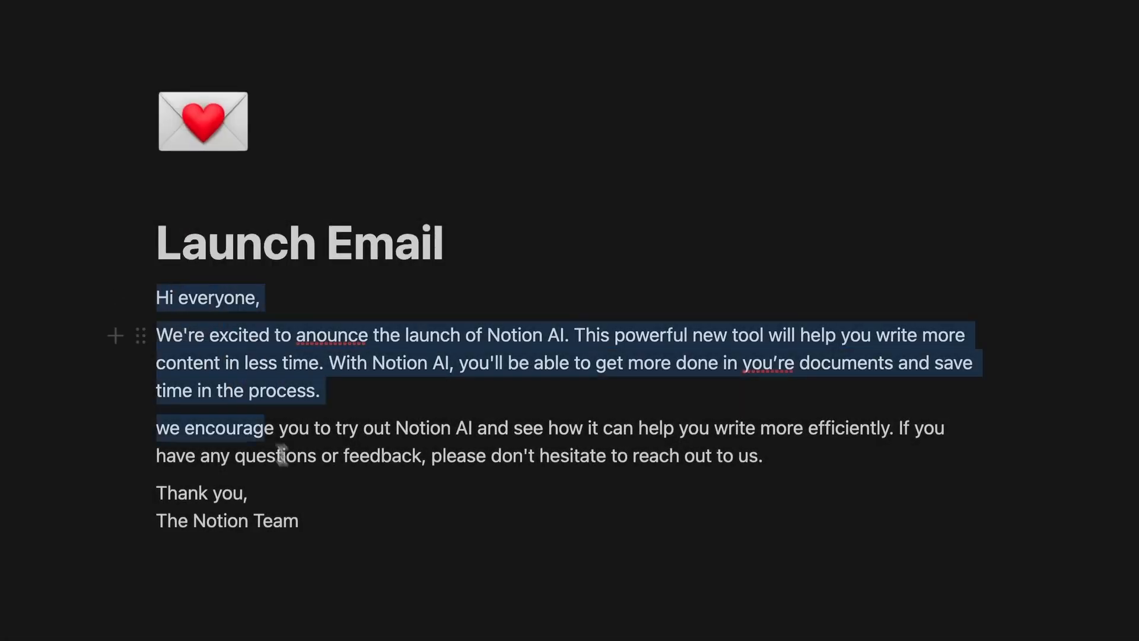
Step: Call up Notion's AI assist menu with fix spelling, summarize and translate actions for the email
click(211, 251)
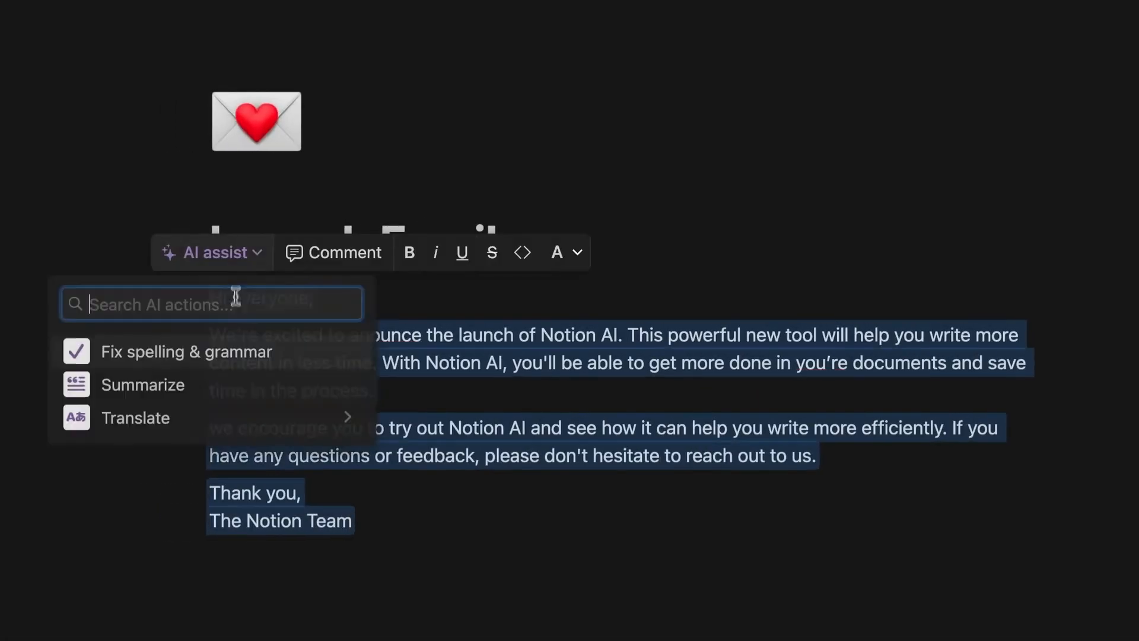
click(187, 351)
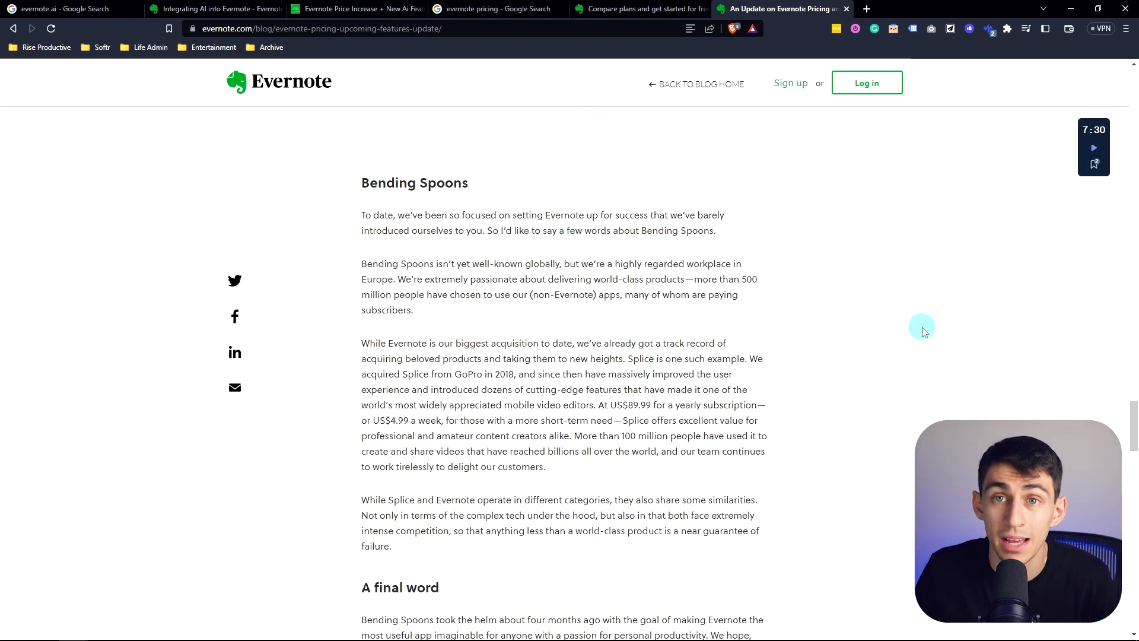
mouse_move(3, 327)
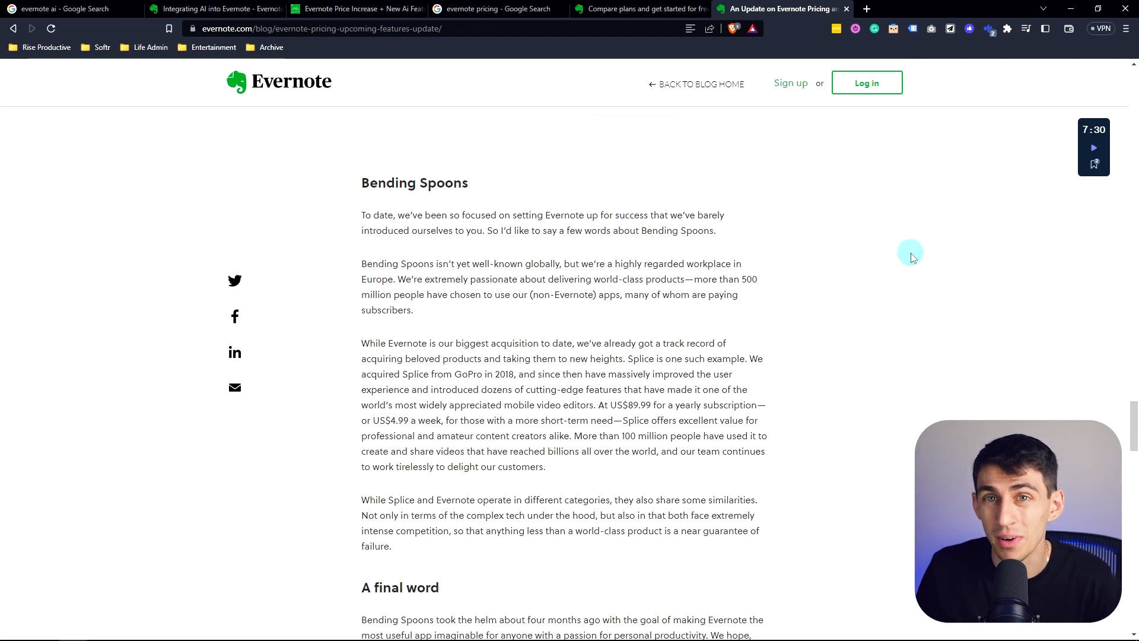
mouse_move(914, 257)
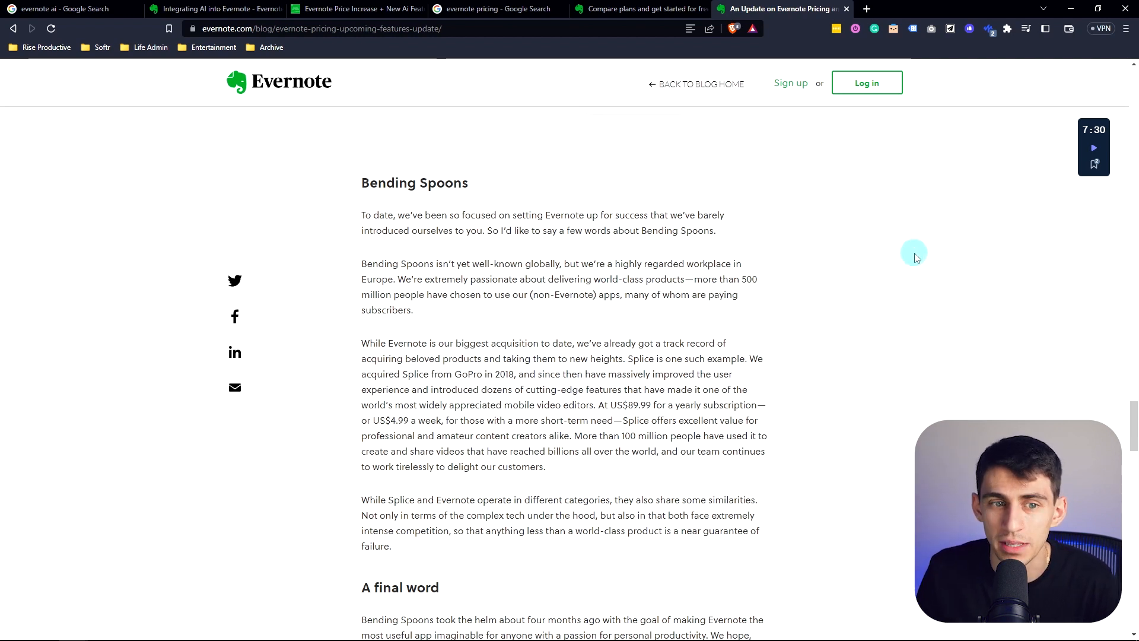
Step: Scroll past Bending Spoons and A final word to the Real-Time Editing technical notes and share links
scroll(down, 3)
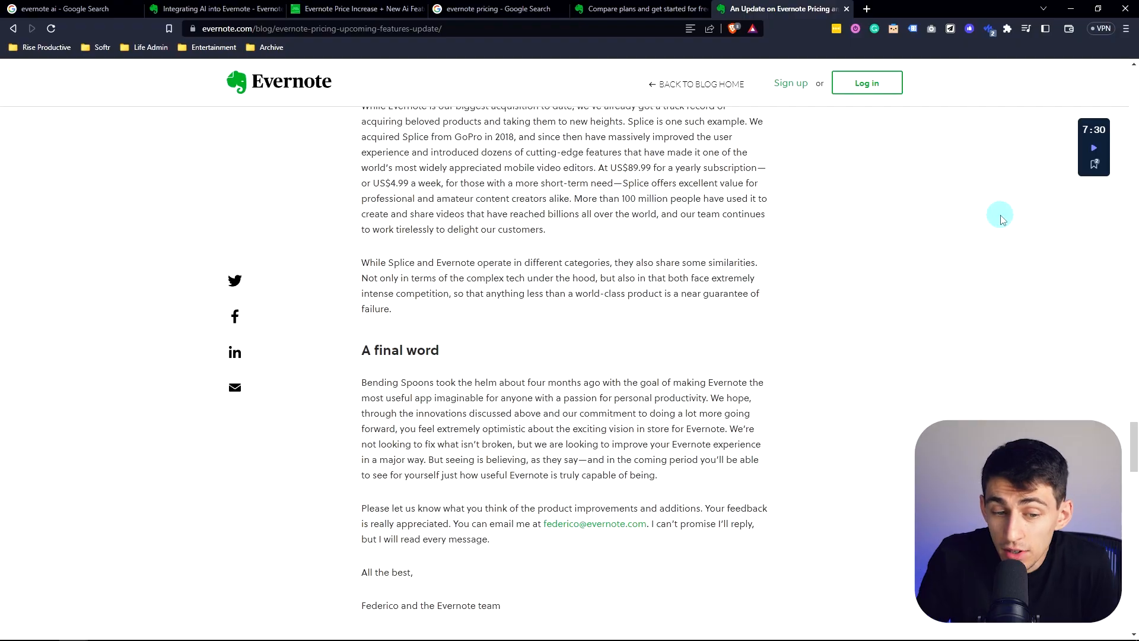
scroll(down, 3)
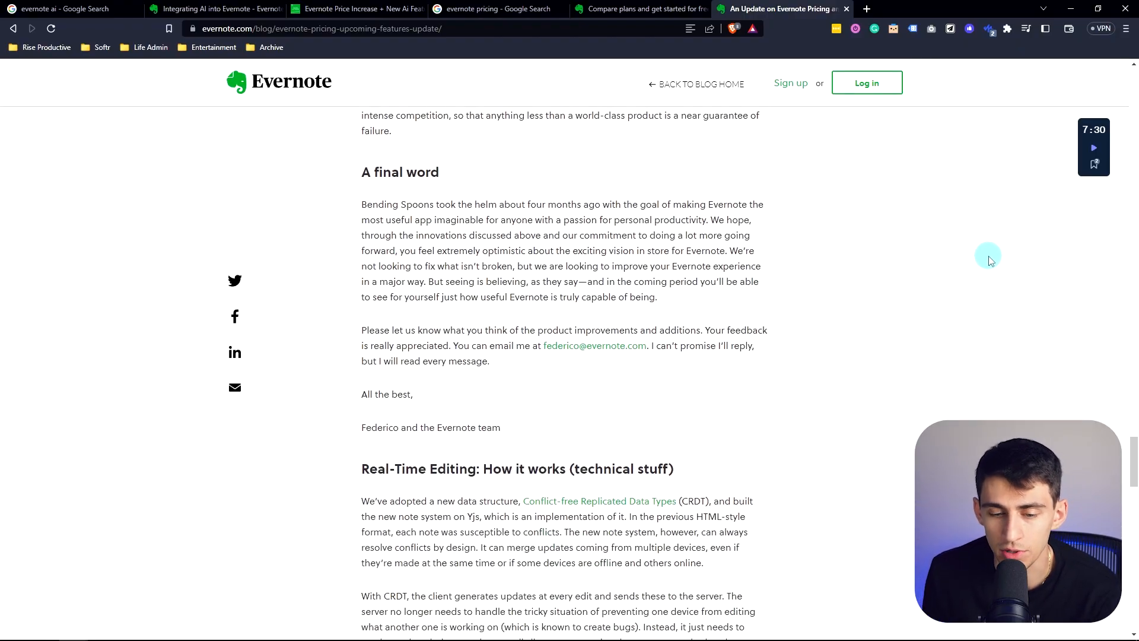
scroll(down, 3)
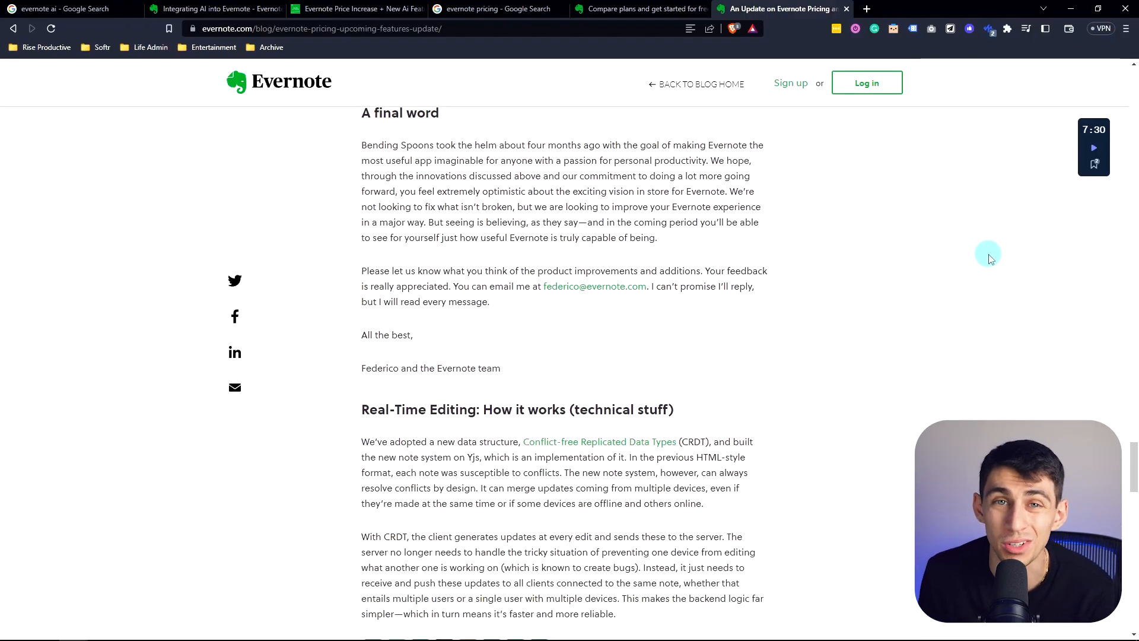
scroll(down, 3)
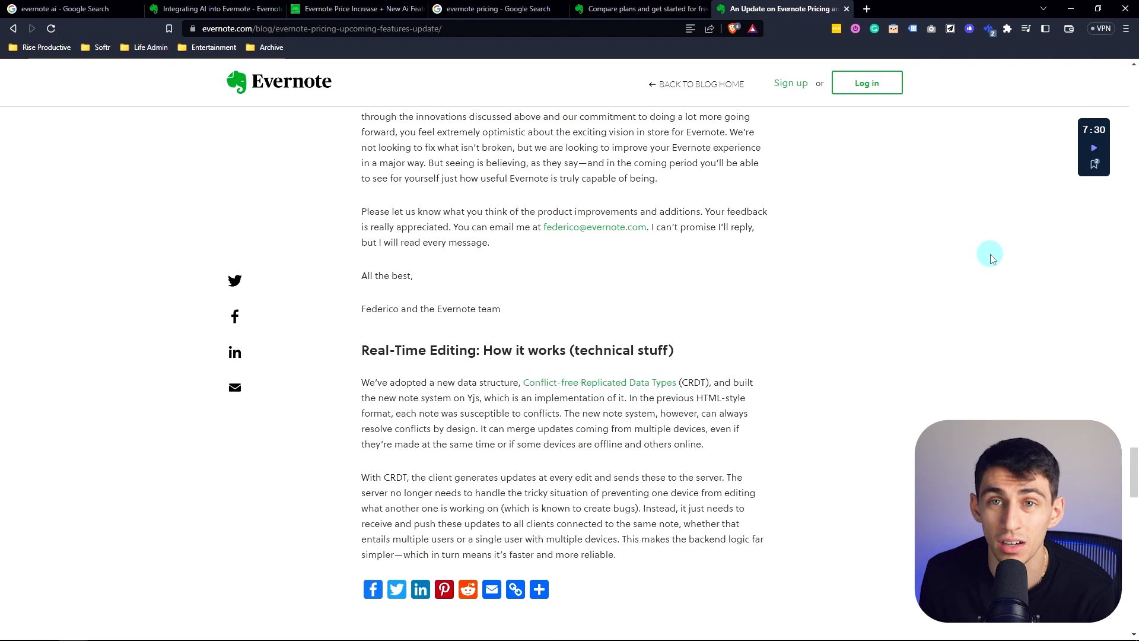